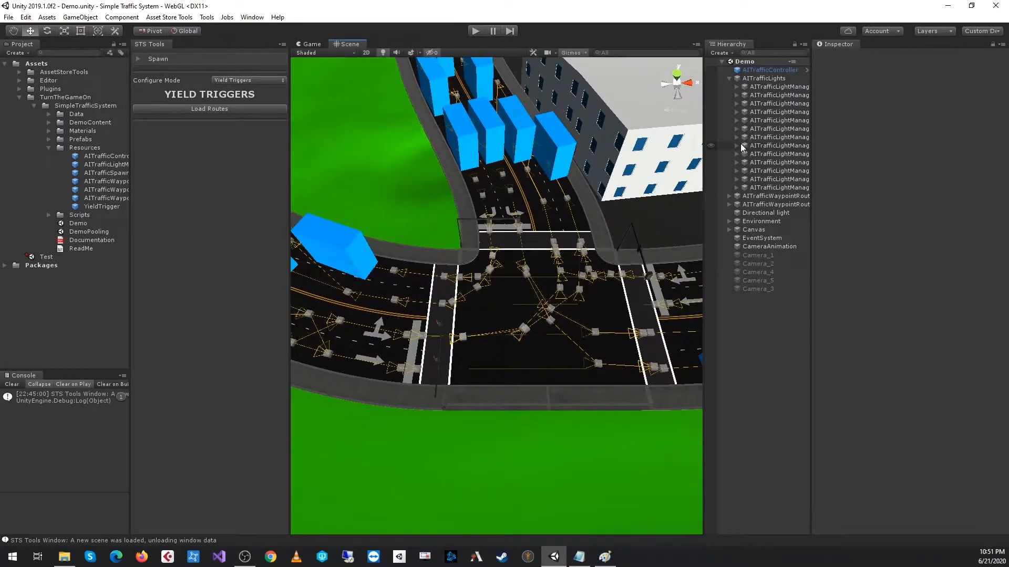
Inspect AITrafficLightManager (2)'s cycle references and AITrafficLight 4, 5 and 6 one by one
click(778, 104)
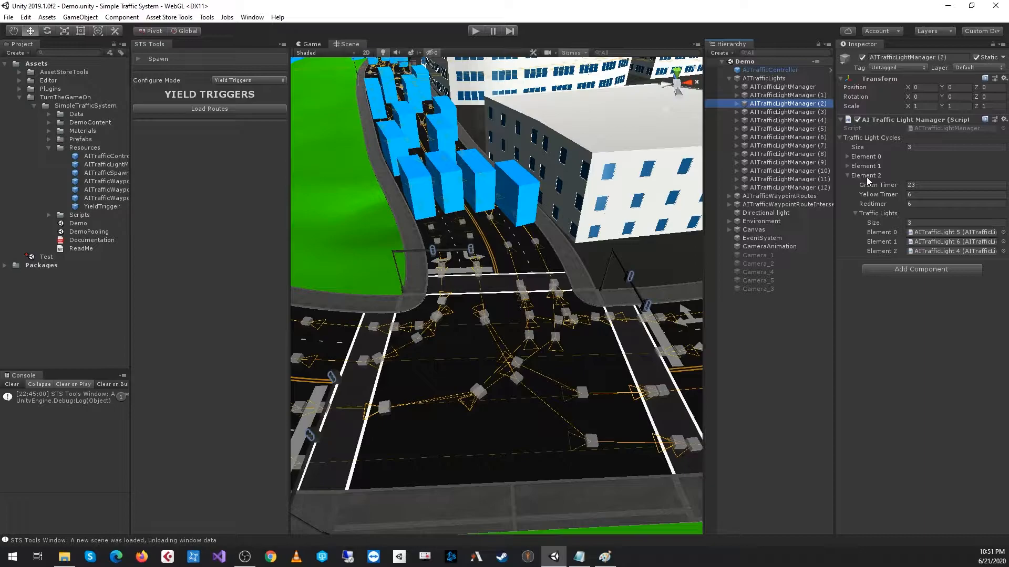
mouse_move(933, 254)
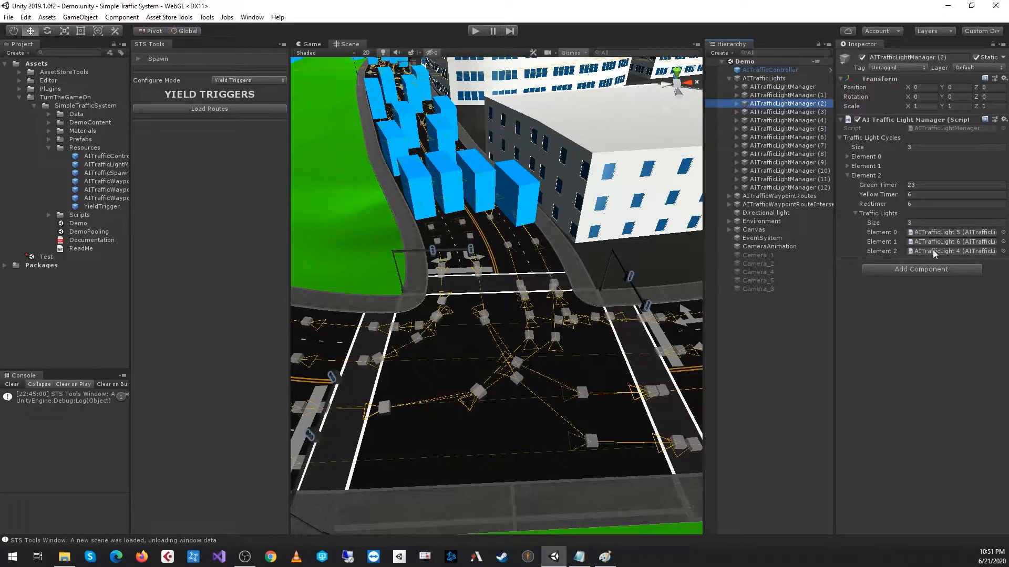
click(731, 104)
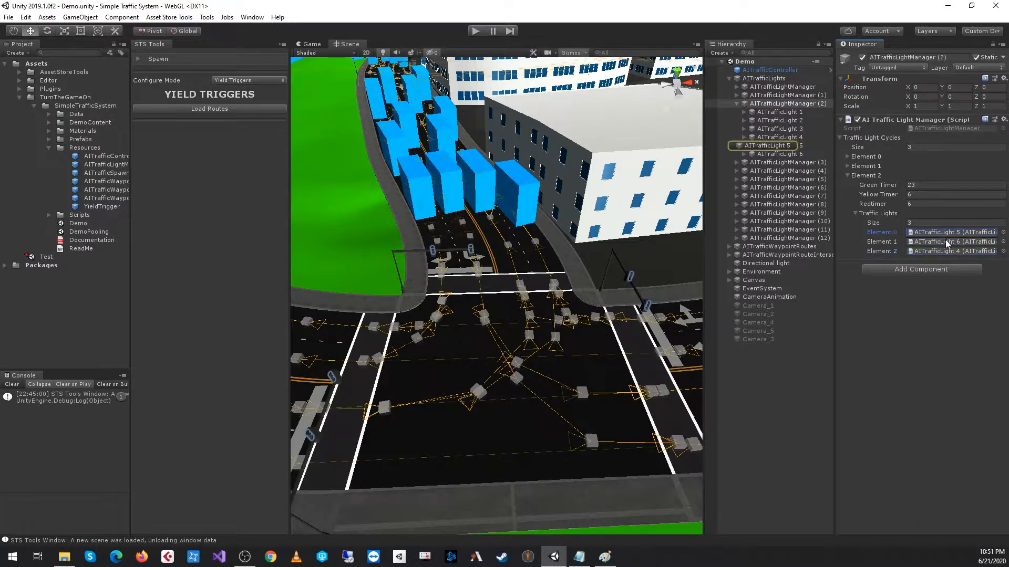
click(775, 136)
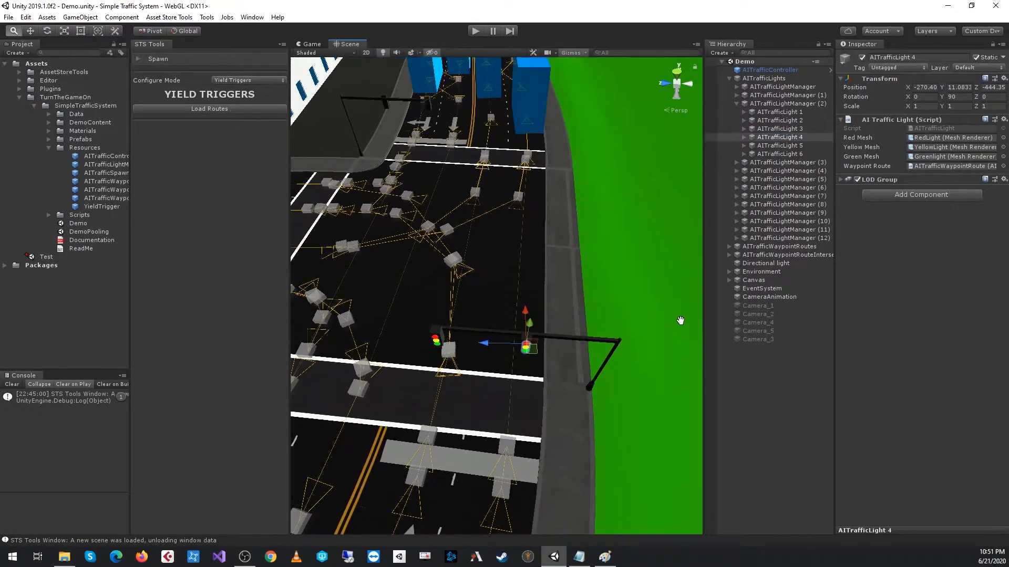
click(778, 145)
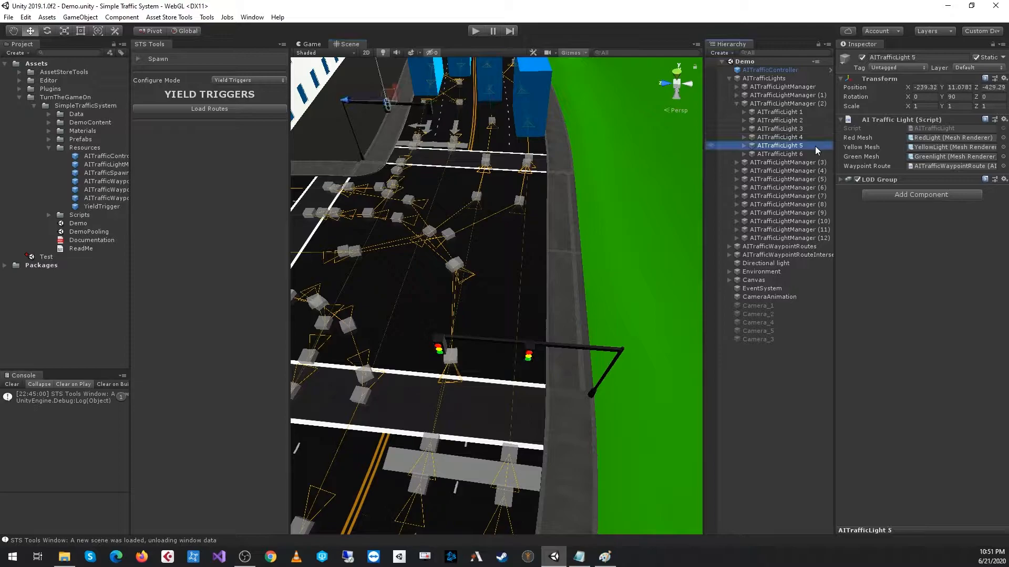
click(779, 153)
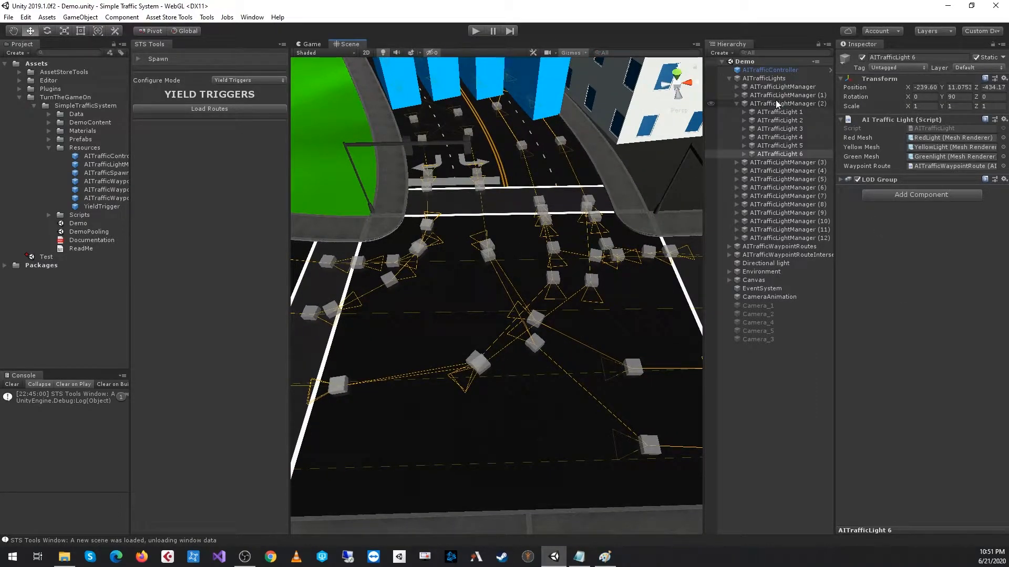
Add AITrafficLight 3 as the fourth light of the manager's third cycle, then collapse the hierarchy
click(786, 104)
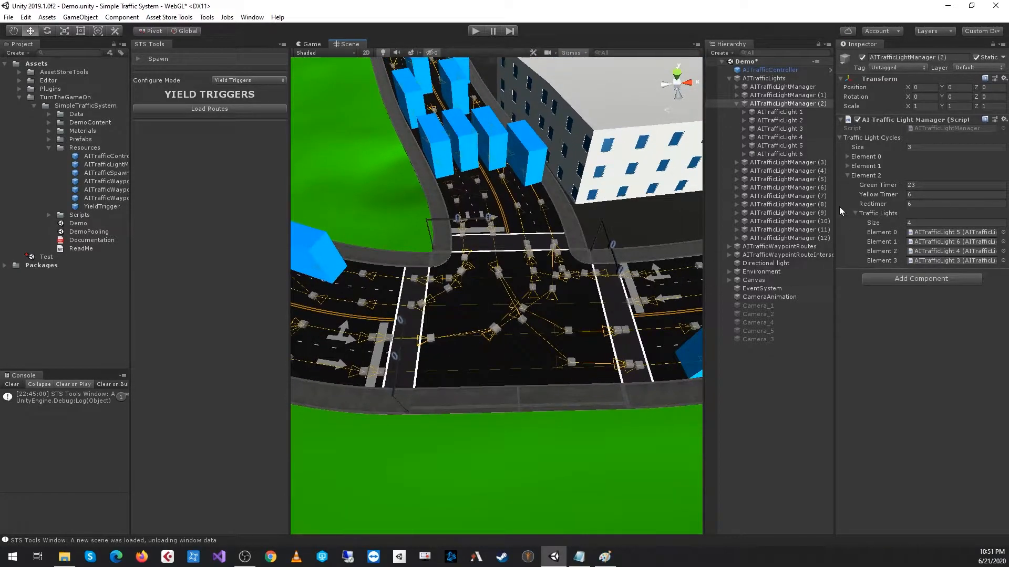
click(779, 145)
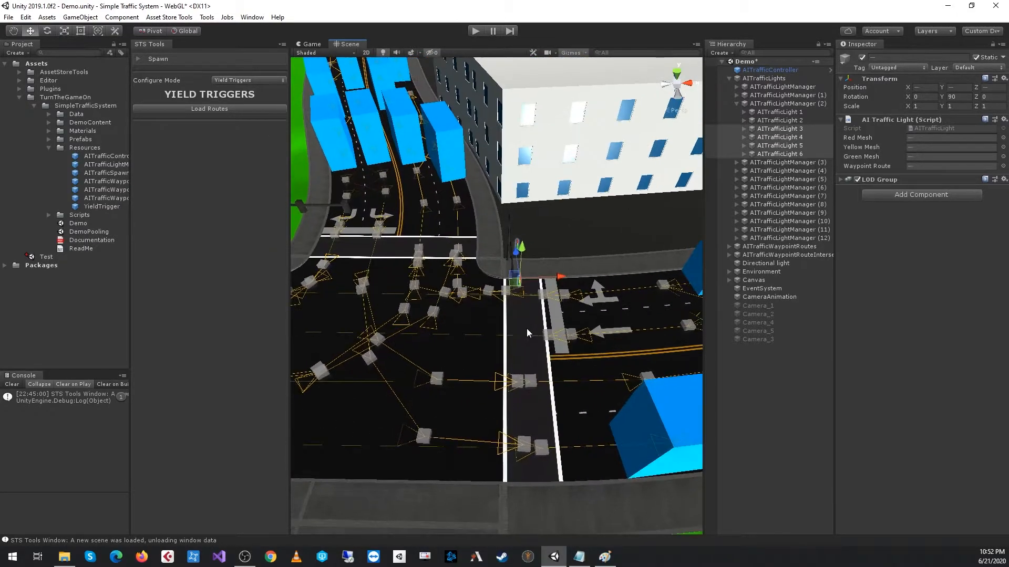
click(786, 104)
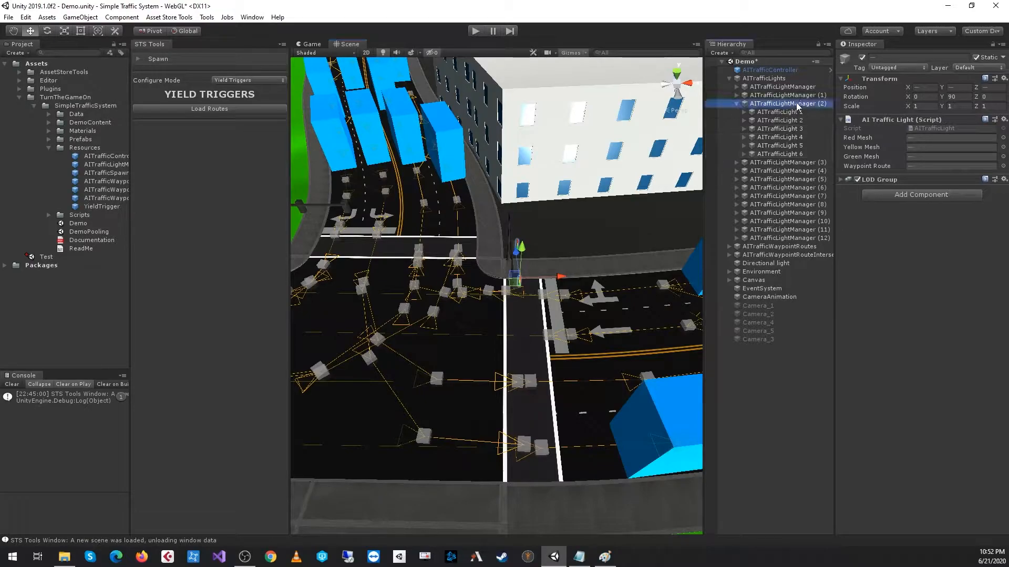
click(788, 103)
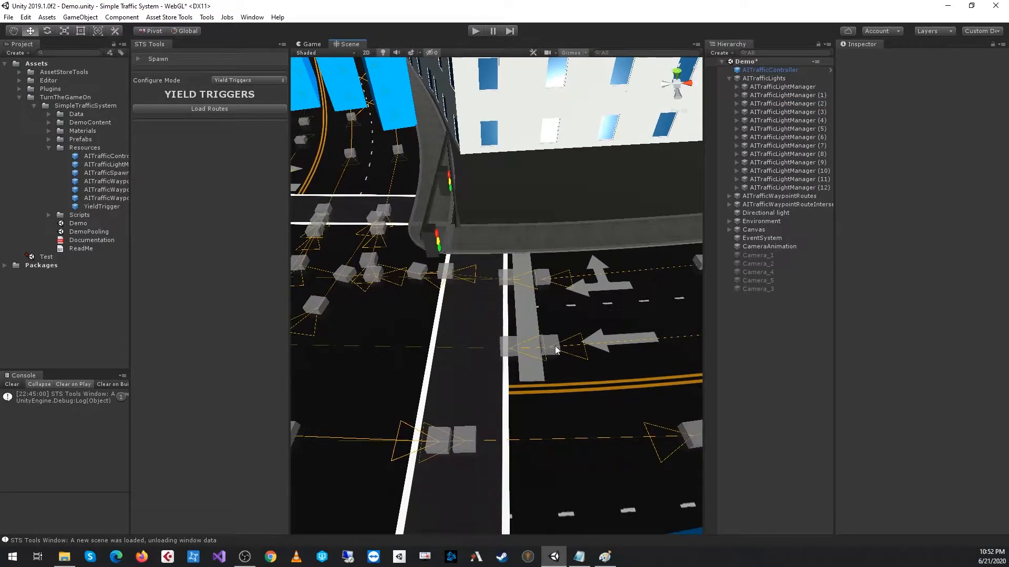
Add a yield trigger to the left-turn waypoint's parent AITrafficWaypointRoute via Shift+Right Click
click(544, 345)
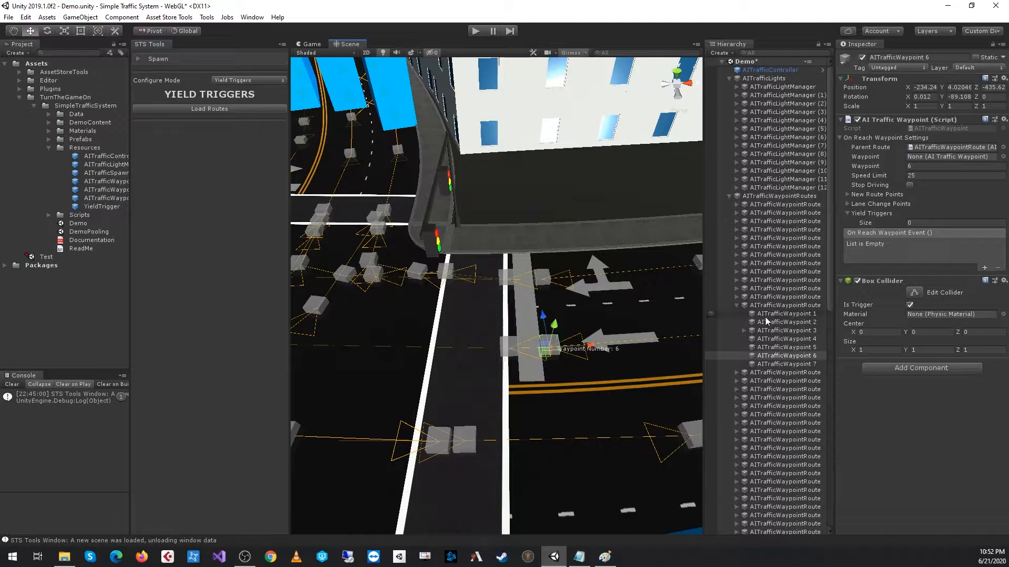
click(784, 305)
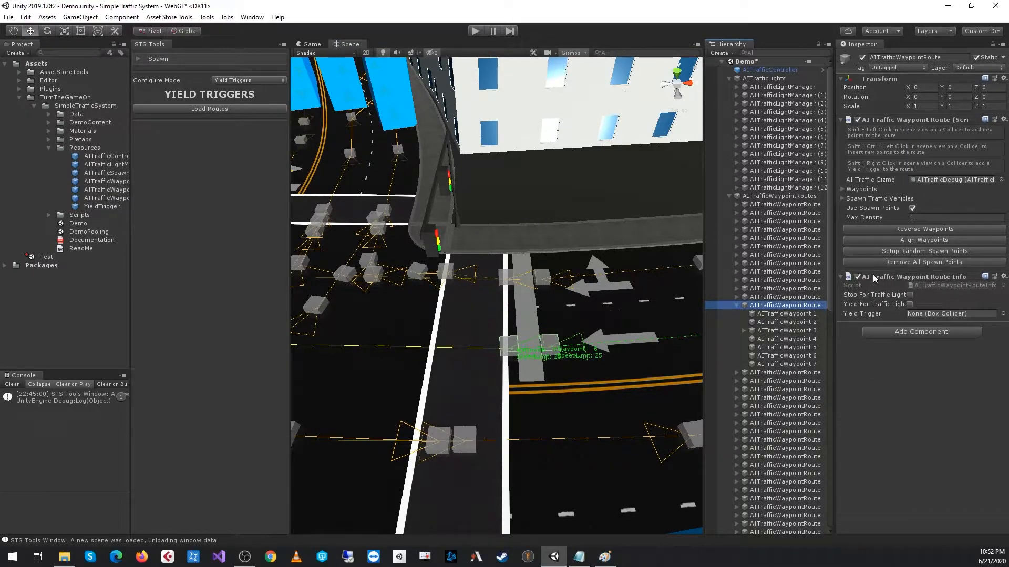
mouse_move(887, 324)
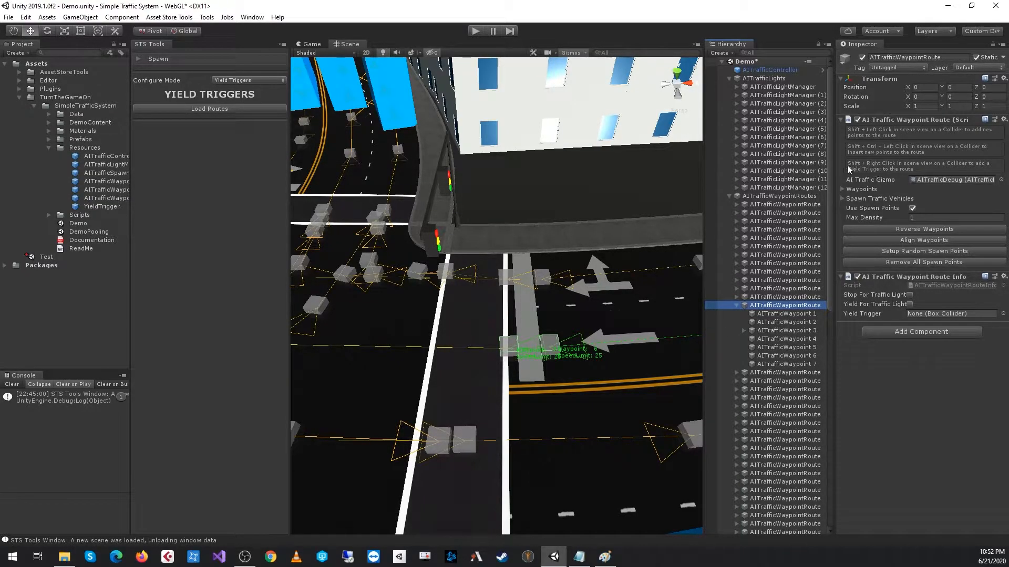
mouse_move(873, 172)
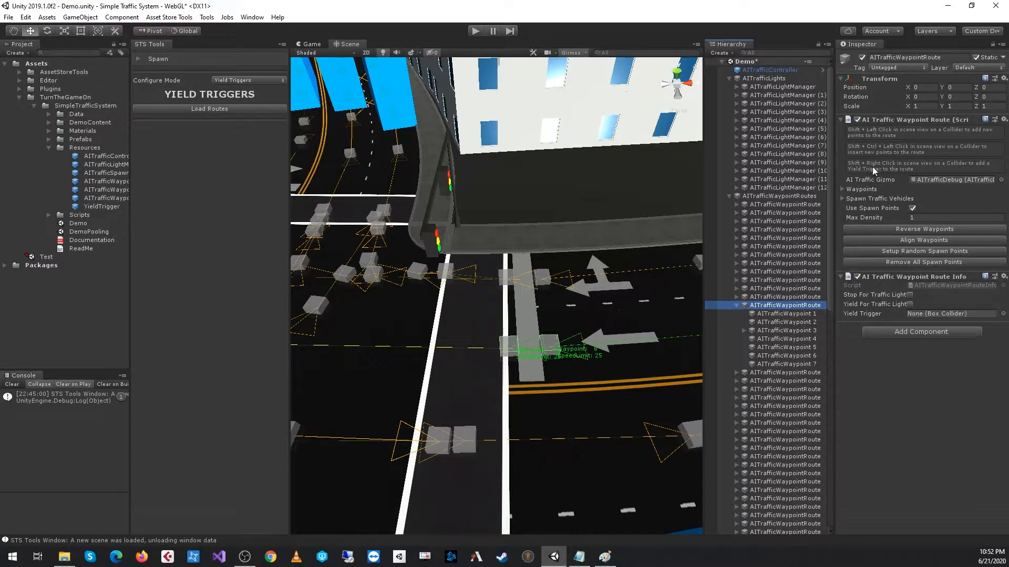
mouse_move(547, 266)
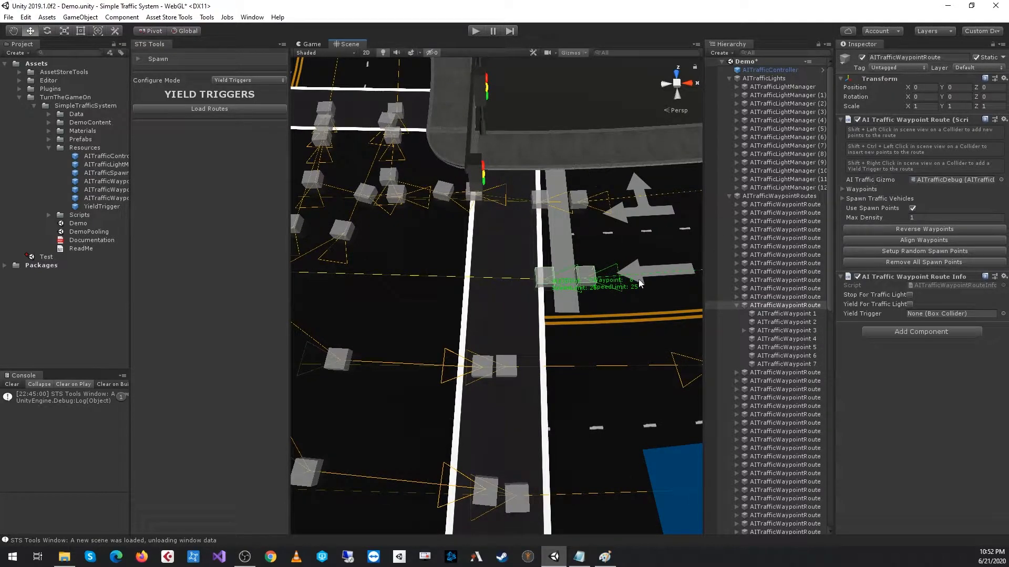
click(502, 275)
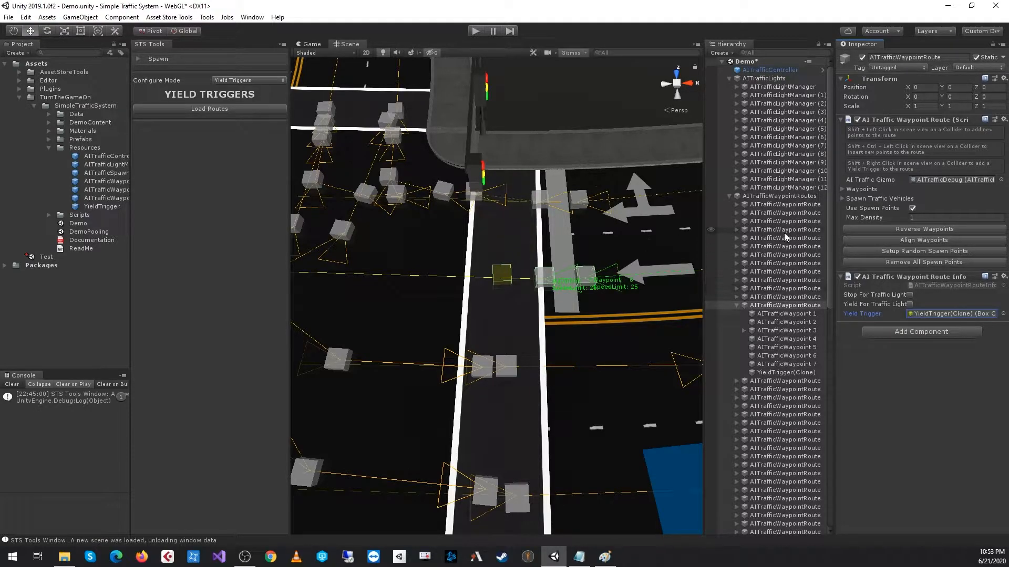
mouse_move(807, 306)
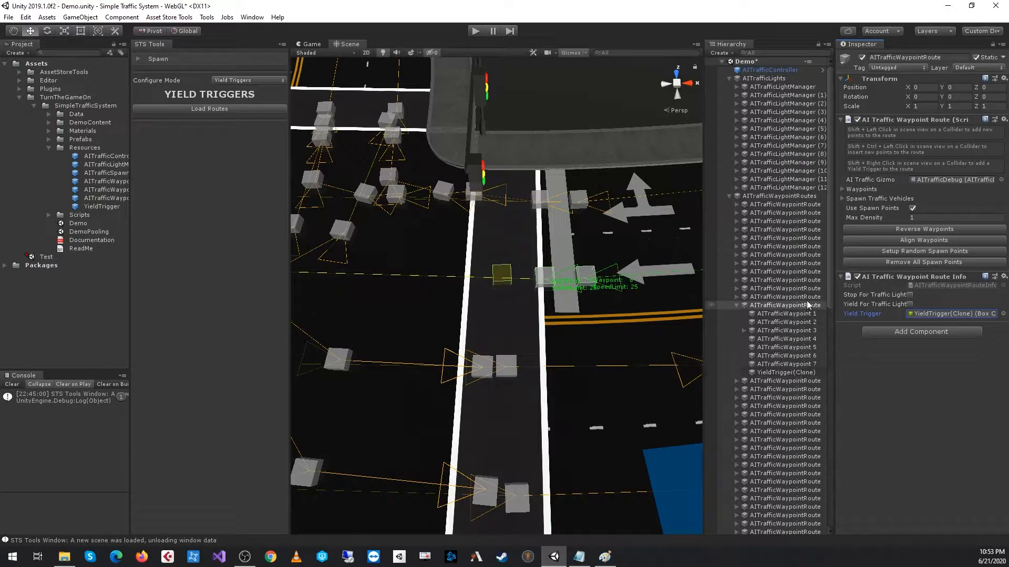
mouse_move(782, 119)
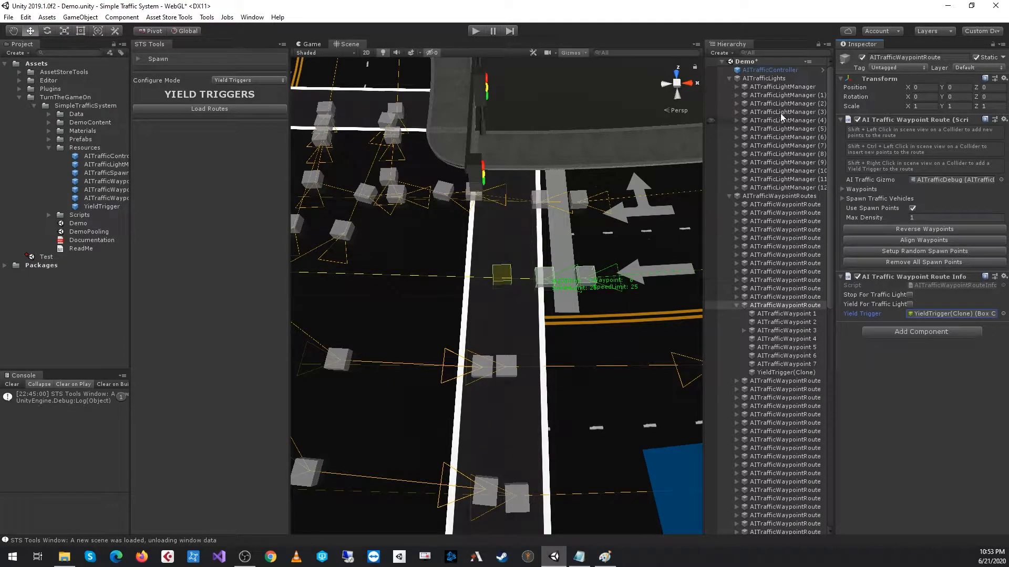
Enable Use Yield Triggers on AITrafficController and stretch YieldTrigger(Clone)'s Box Collider across the oncoming lanes
click(769, 69)
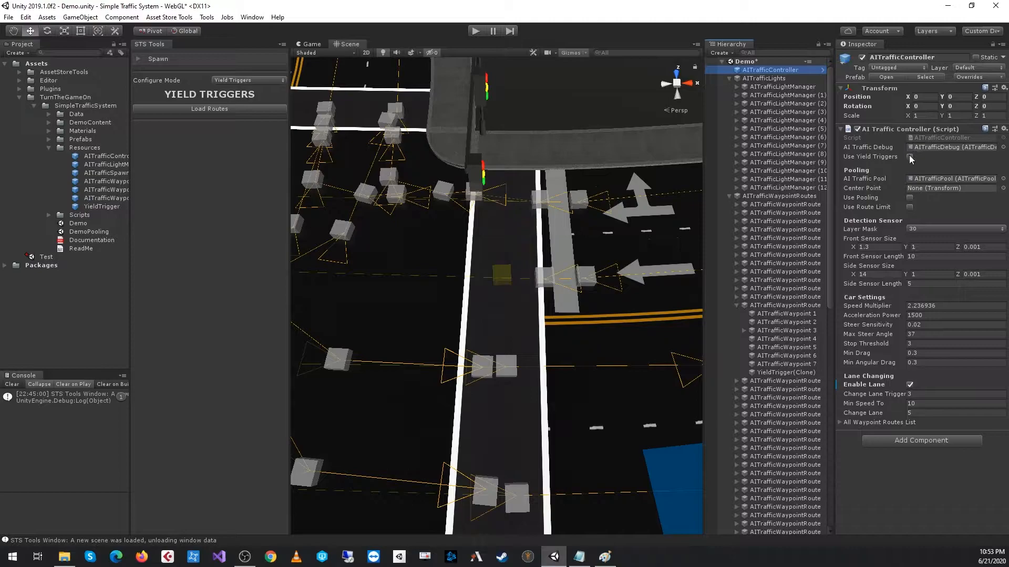
click(909, 156)
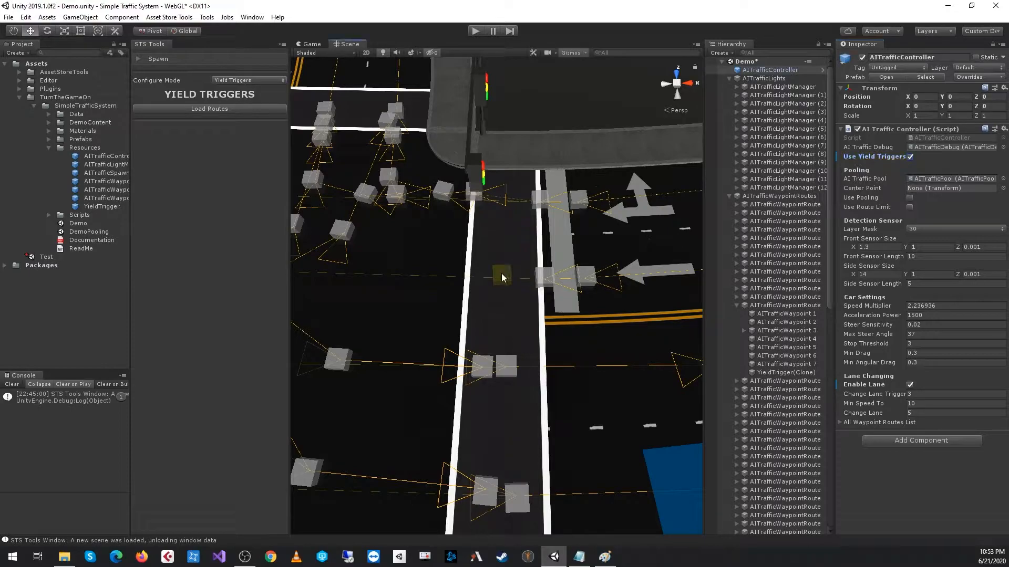
click(783, 372)
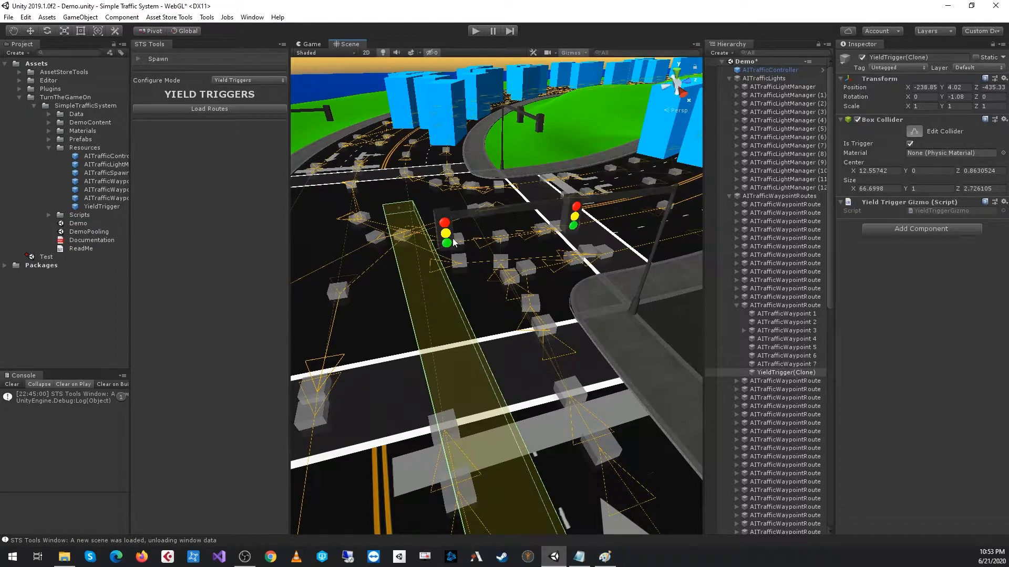
mouse_move(448, 300)
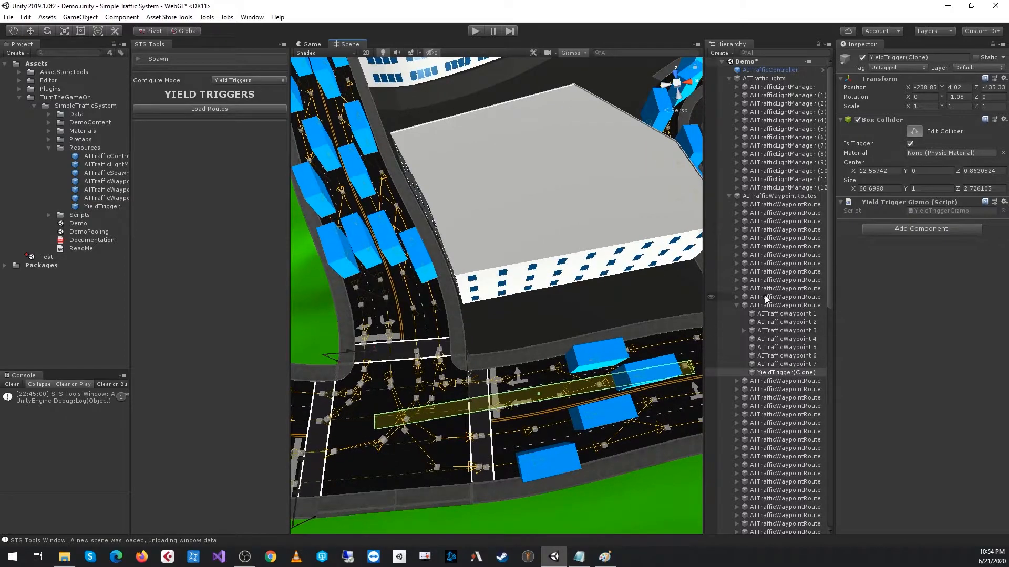
Add a yield trigger to the next left-turn AITrafficWaypointRoute in the Scene view
click(786, 380)
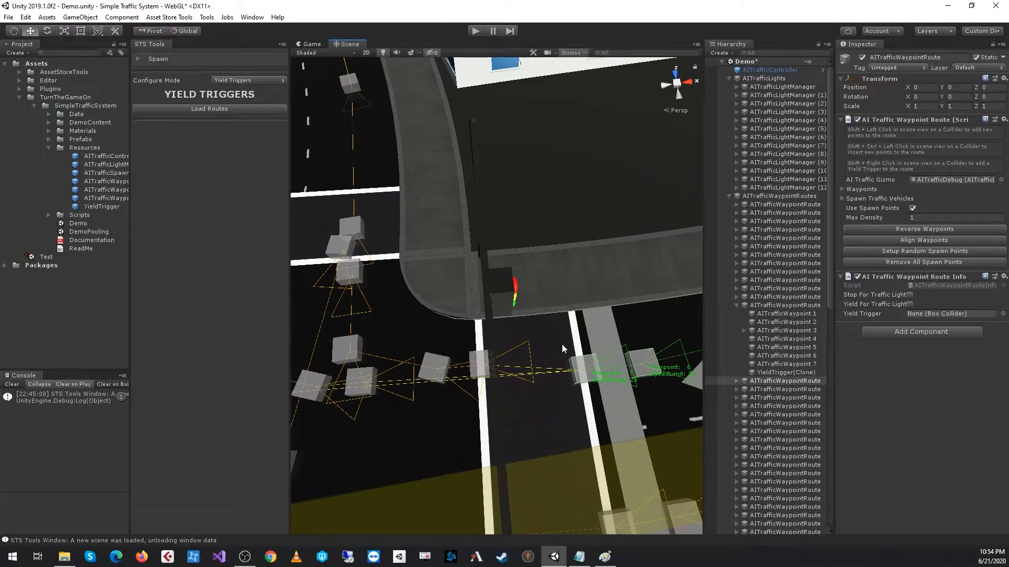
click(525, 376)
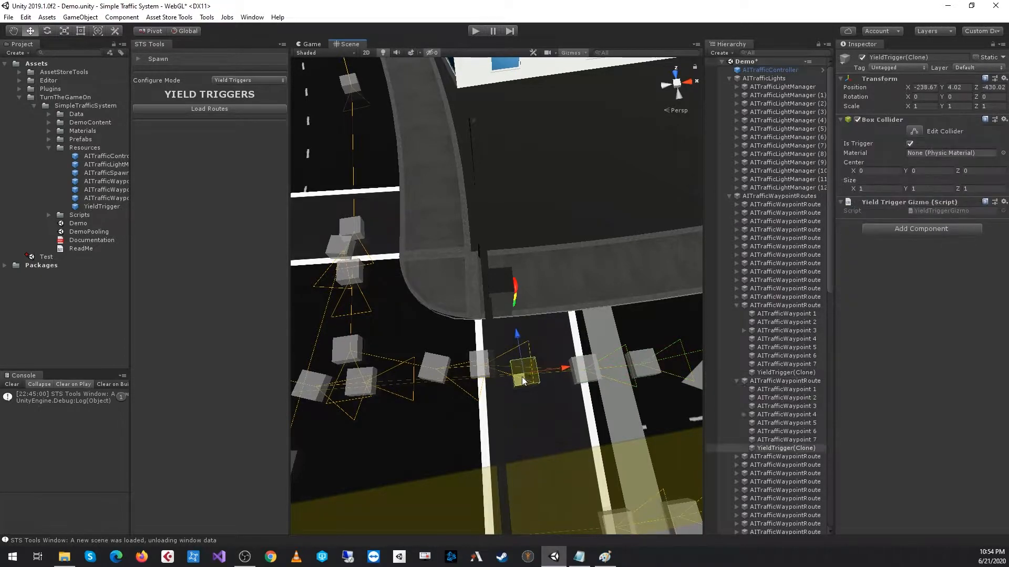
mouse_move(914, 132)
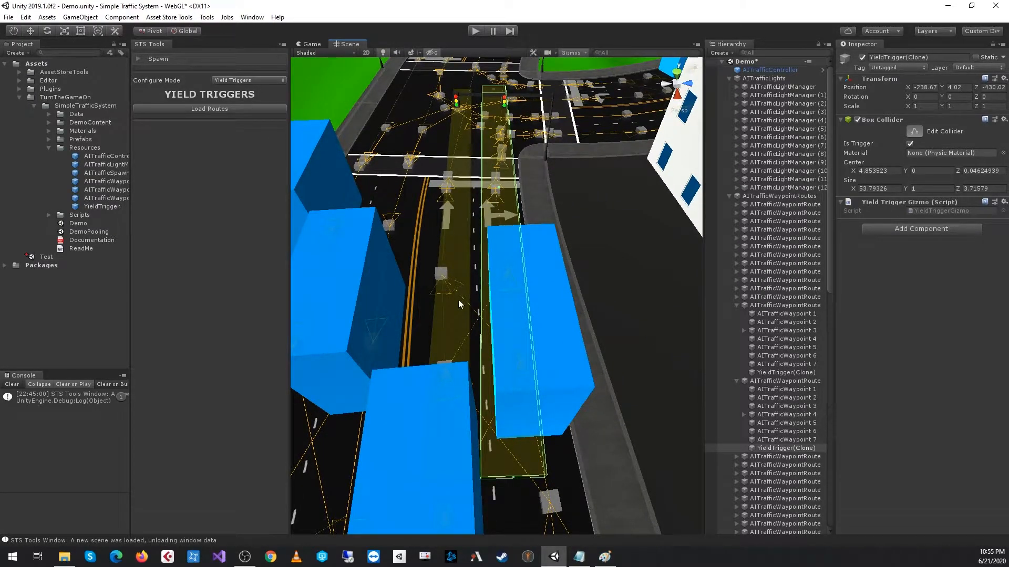
mouse_move(405, 334)
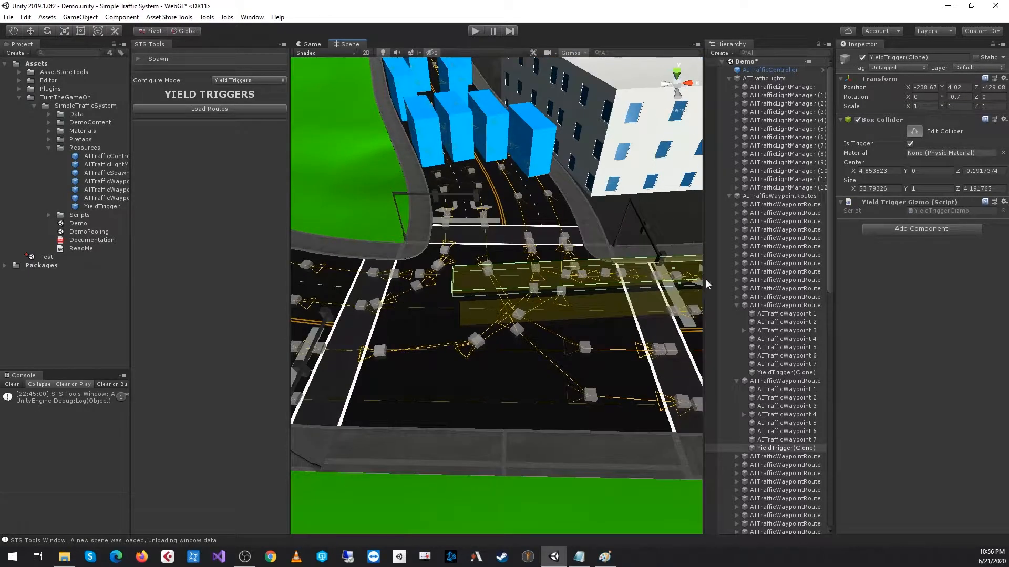
Check the route's trigger link and reload routes in the STS Tools panel
click(784, 304)
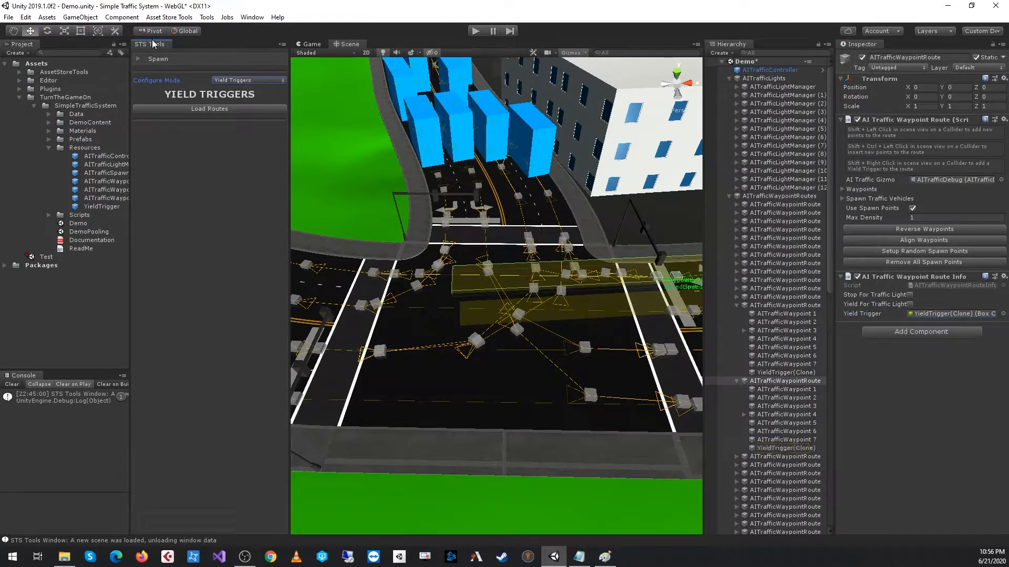
click(247, 80)
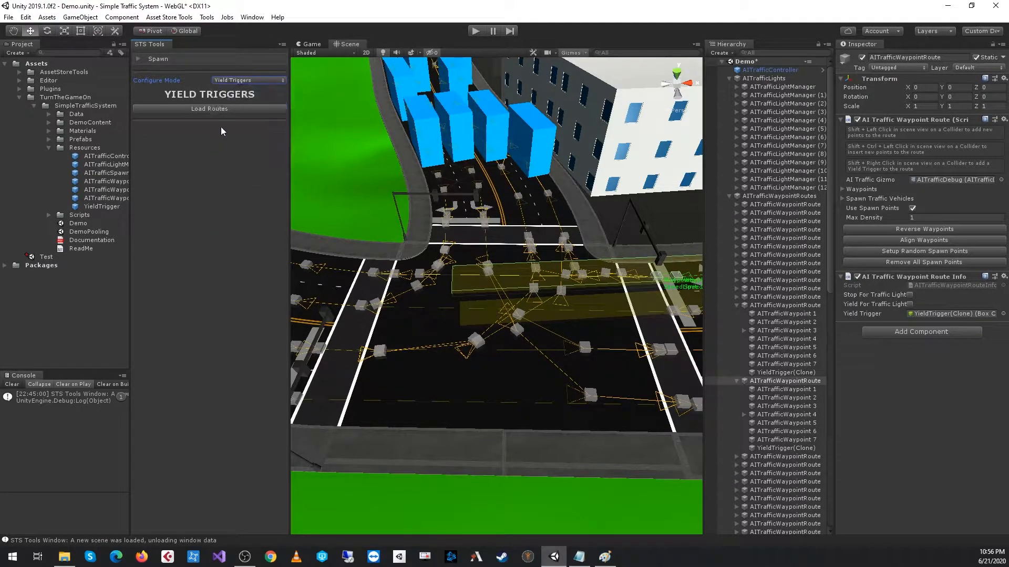
click(209, 108)
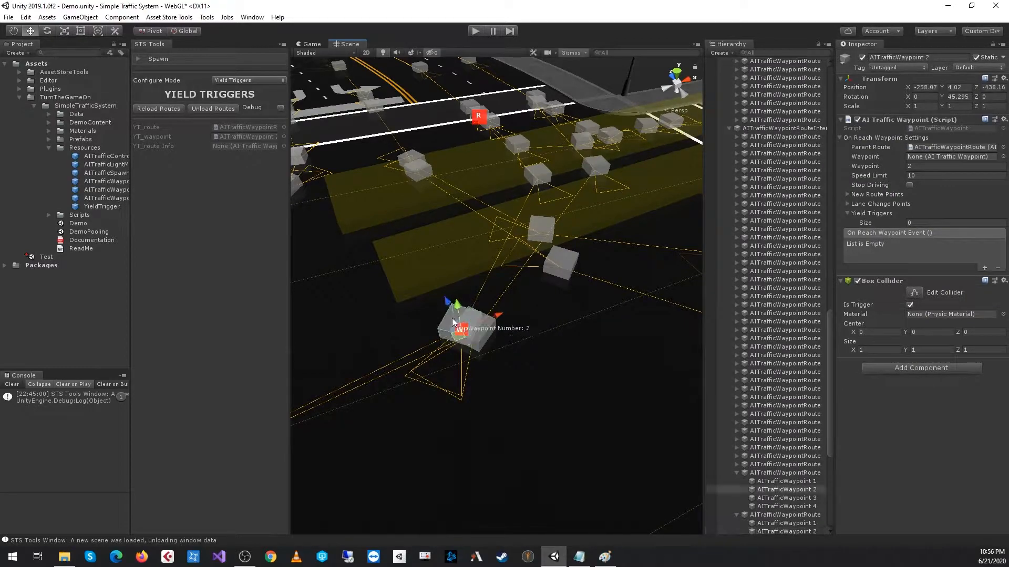
Expand AITrafficWaypoint 2's Yield Triggers list and load the waypoint into the yield triggers tool
click(852, 213)
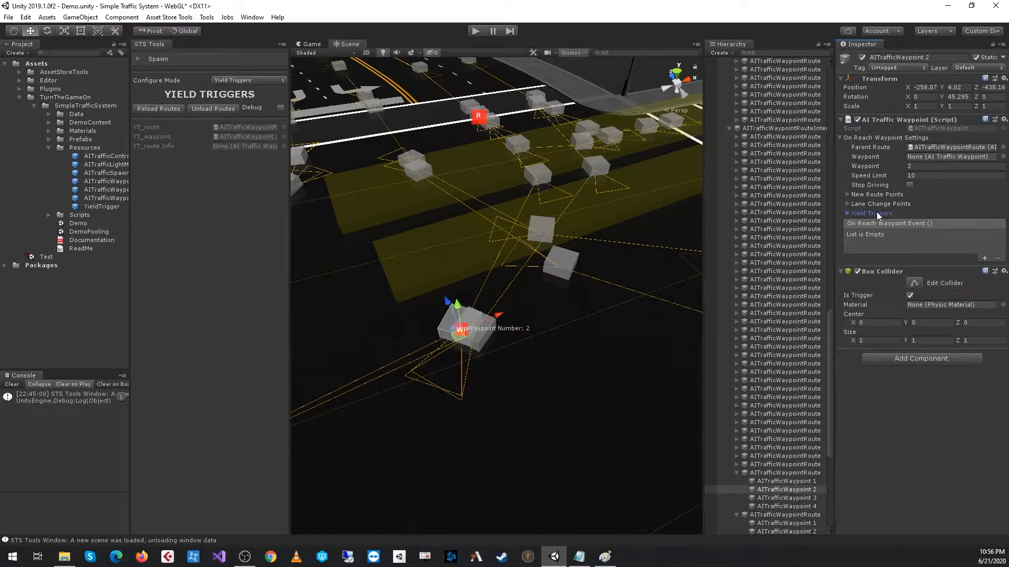
click(850, 214)
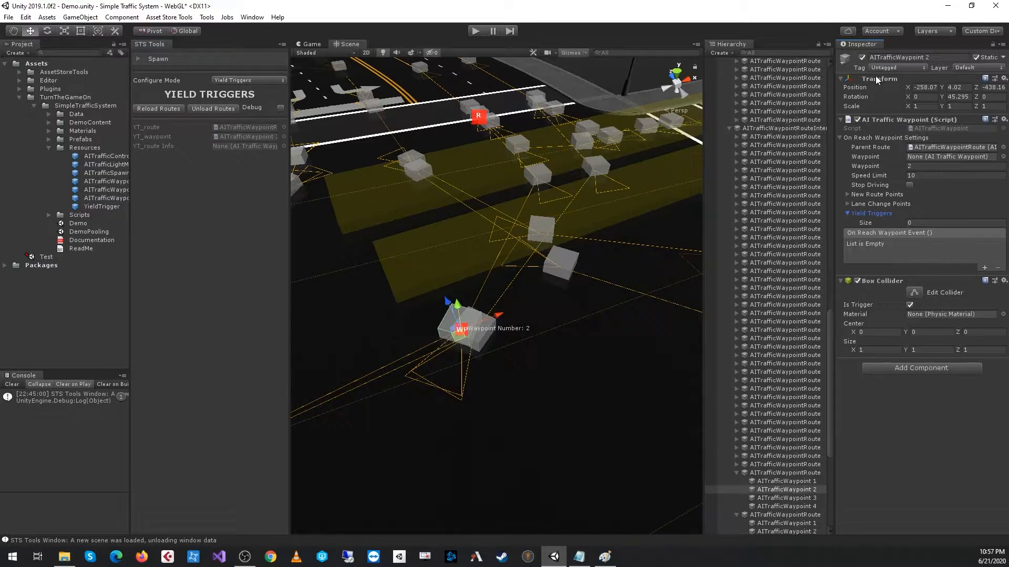
click(841, 78)
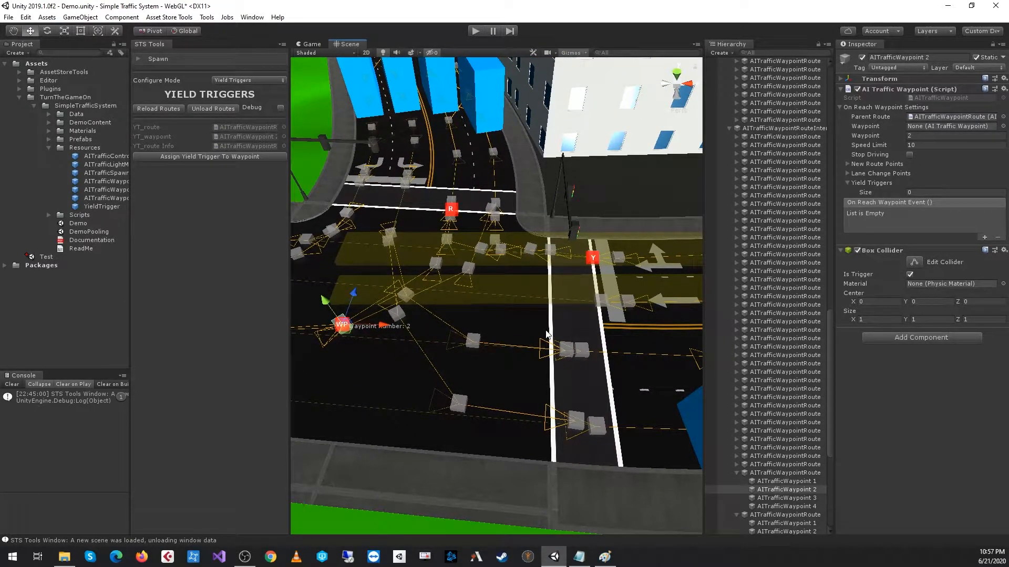
mouse_move(383, 209)
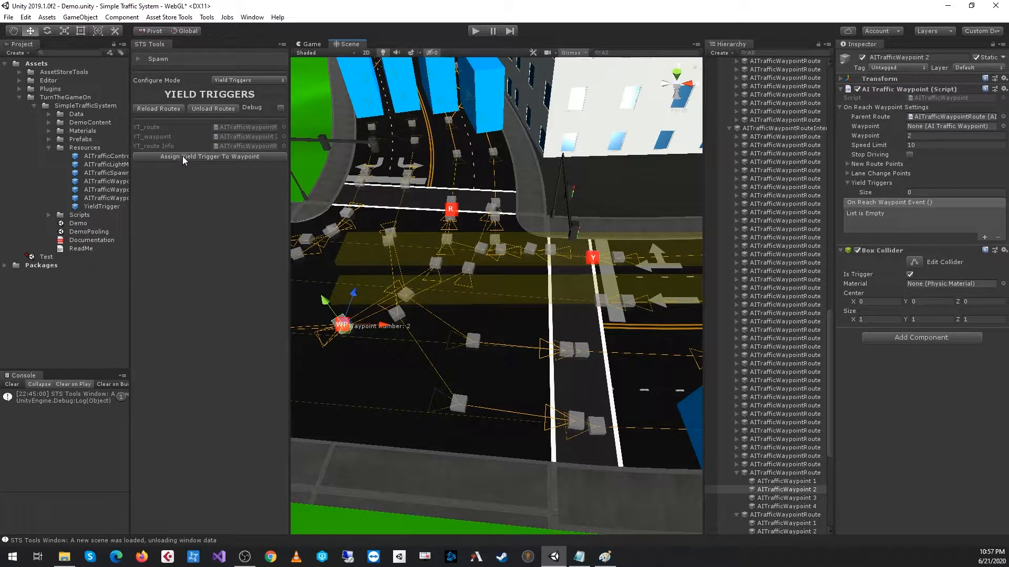
Assign the yield trigger to waypoint 2, test removing it, and assign it again
click(209, 157)
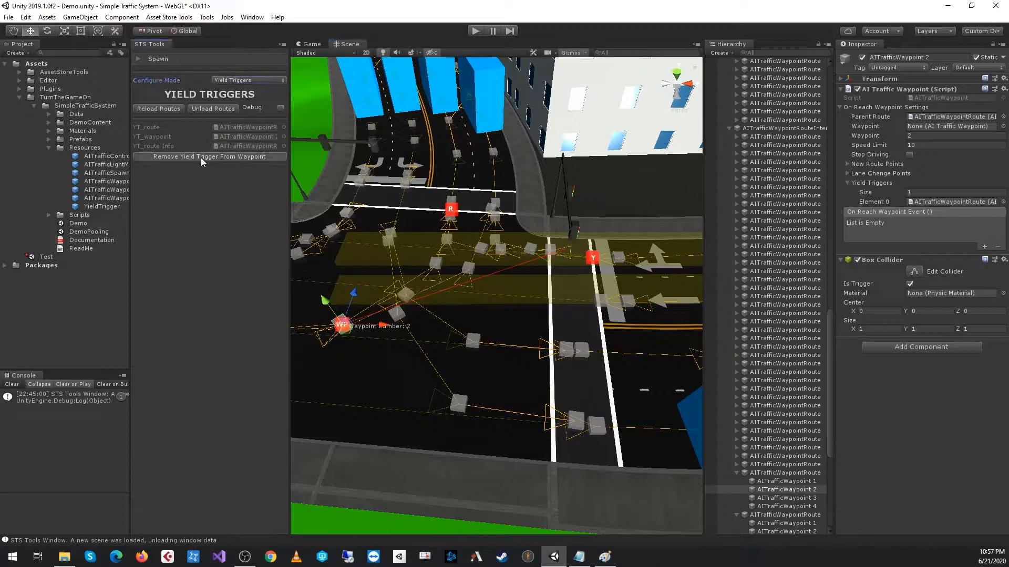
click(209, 157)
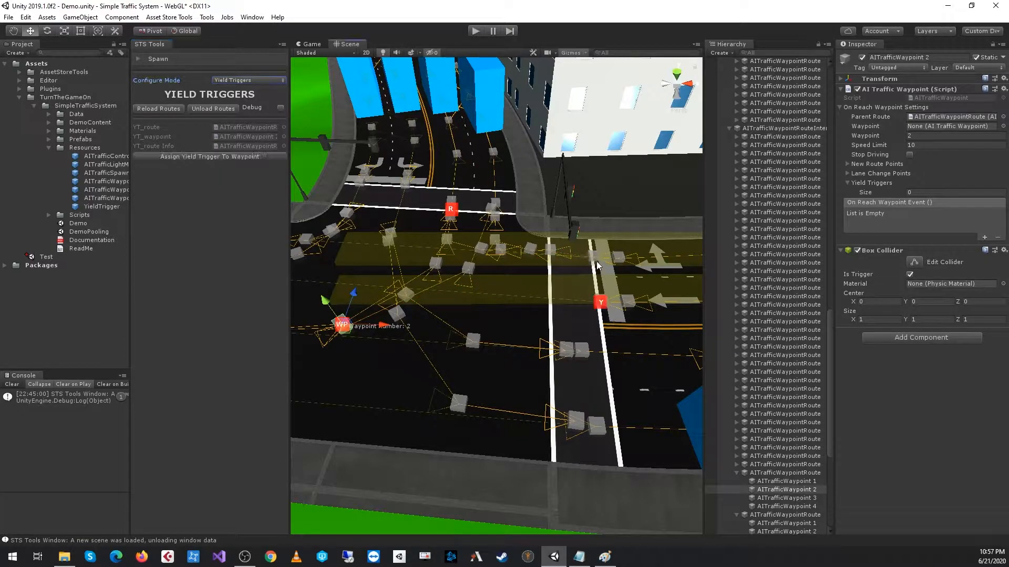
click(209, 156)
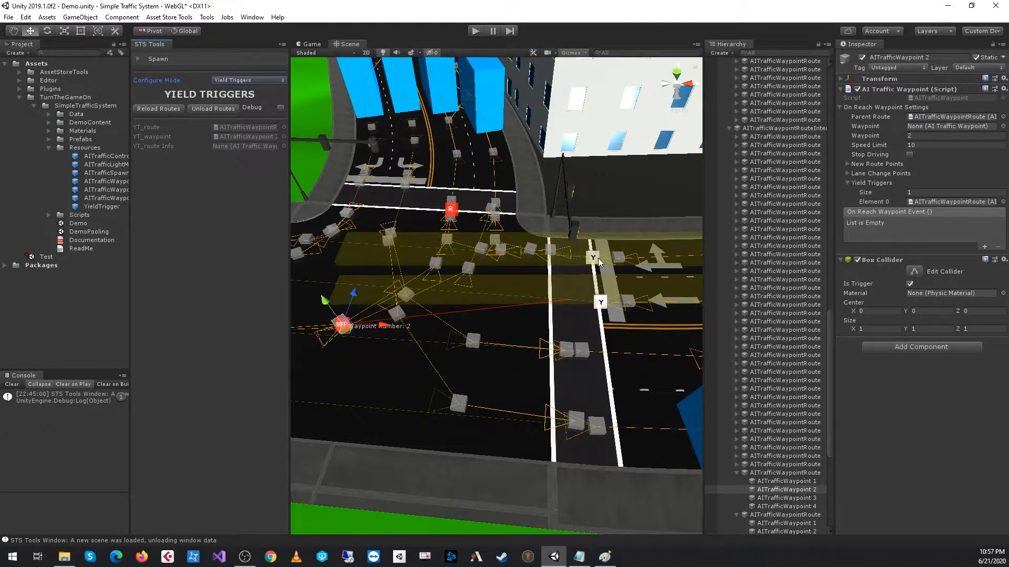
click(984, 246)
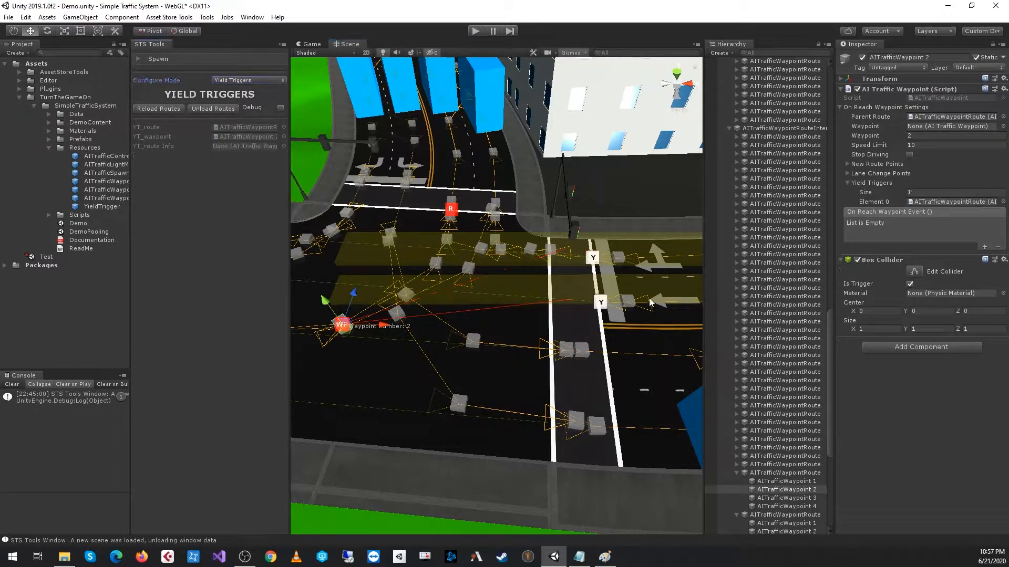
click(985, 246)
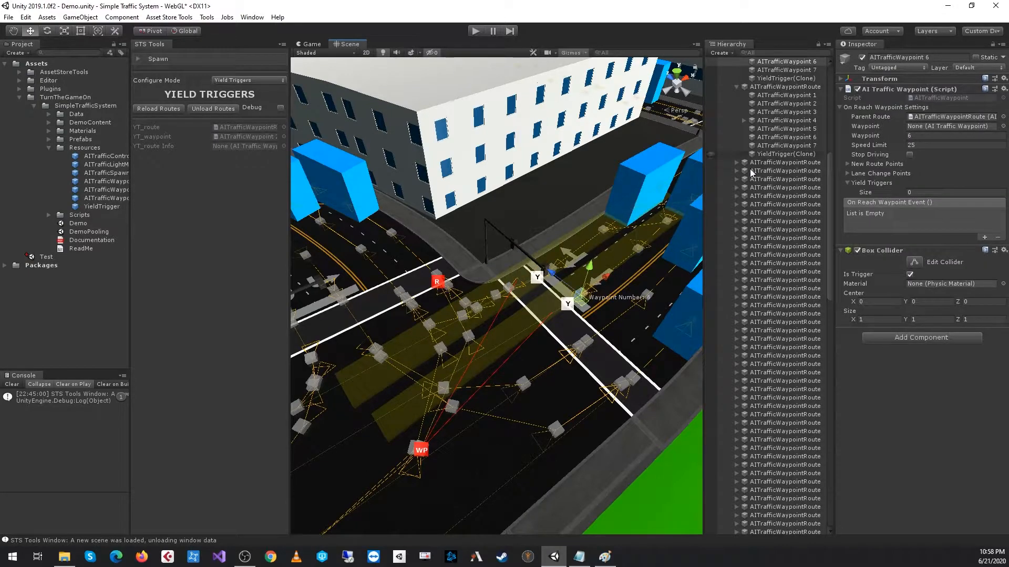
View the AITrafficWaypointRoute's Yield Trigger field, then select AITrafficController showing Use Yield Triggers enabled
click(785, 263)
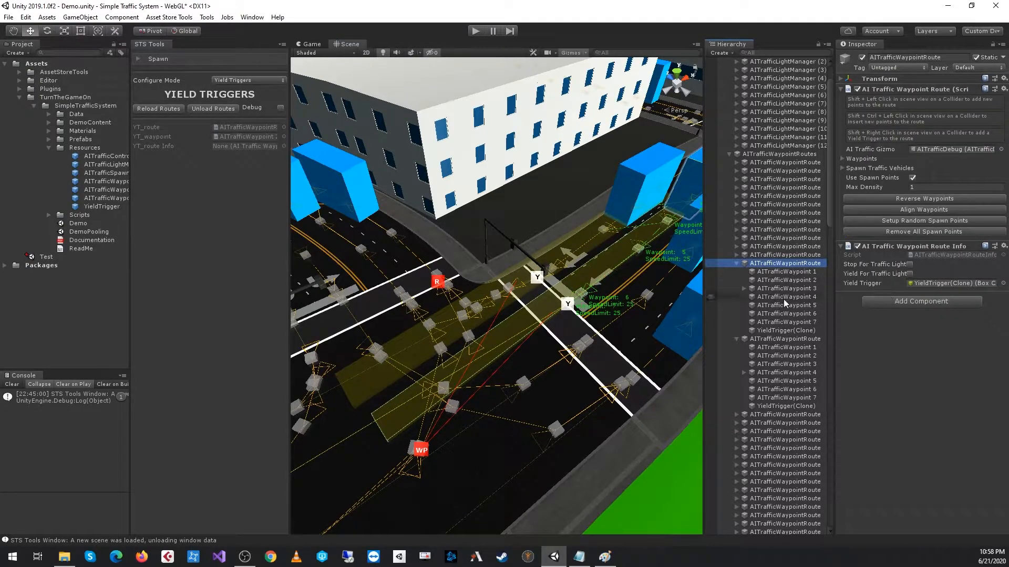
click(784, 339)
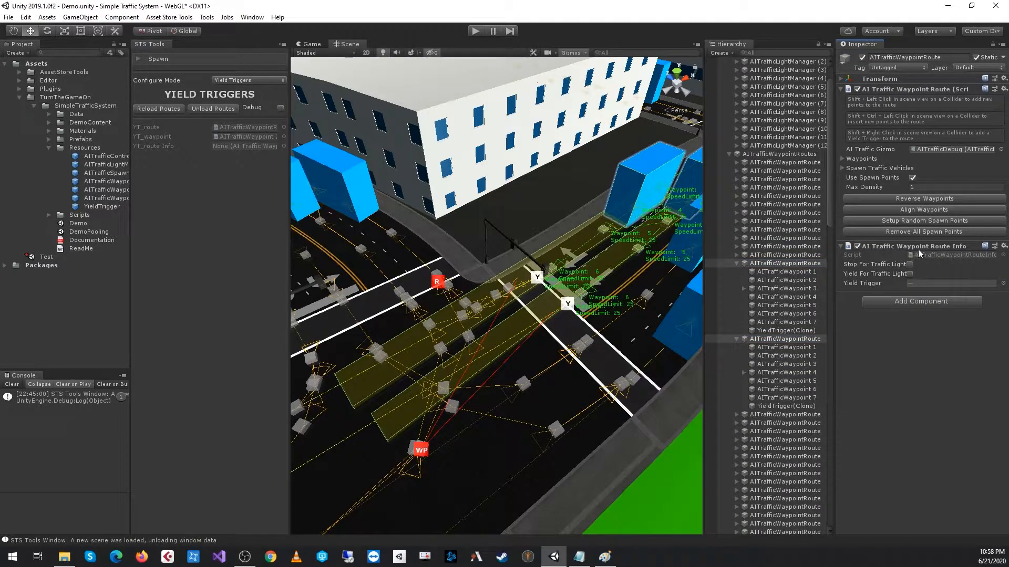
mouse_move(876, 277)
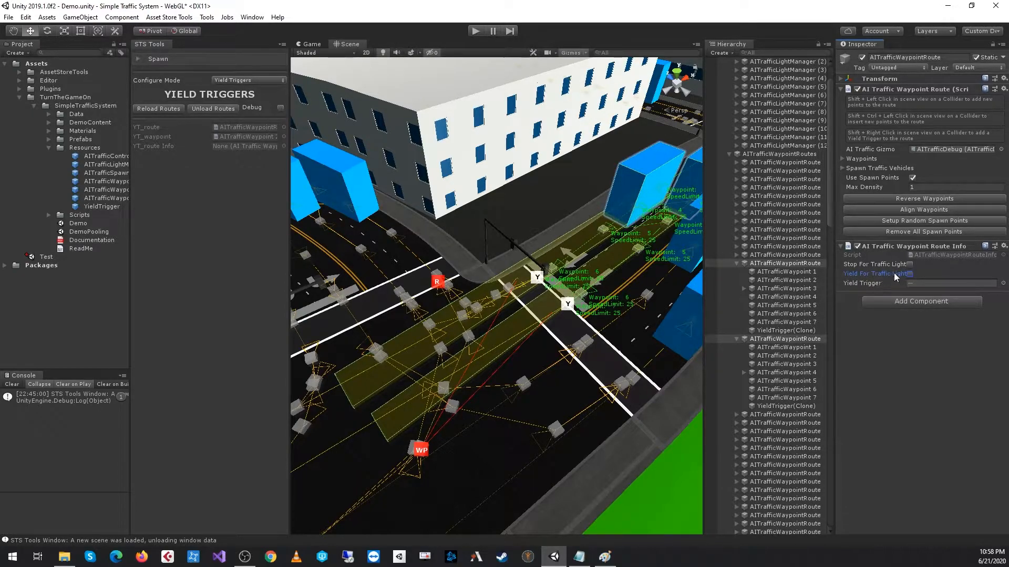
mouse_move(660, 297)
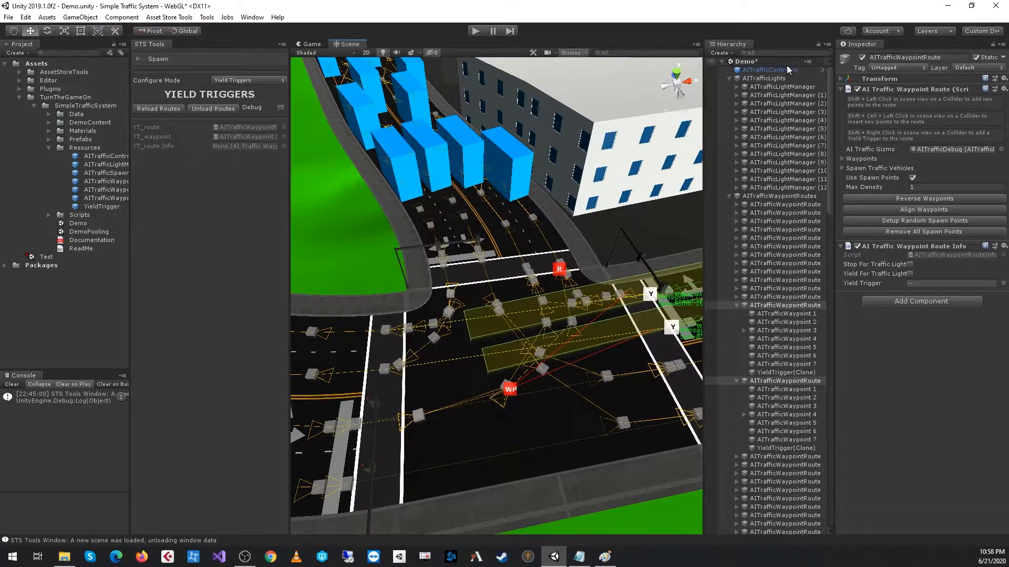
click(769, 70)
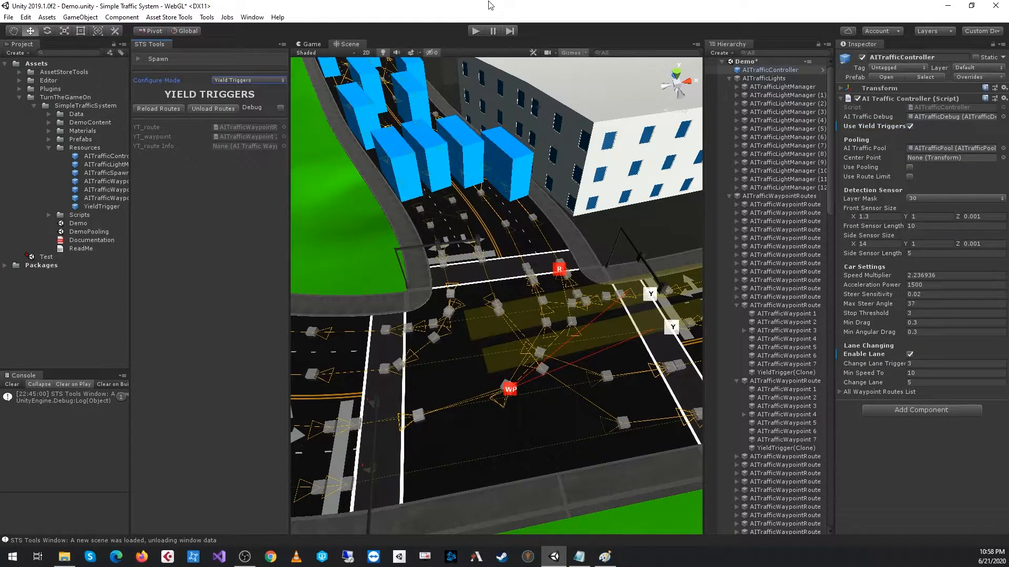
Start Play mode and watch cars in Scene view while selecting traffic light managers (4), (6), (3) and (2)
click(475, 31)
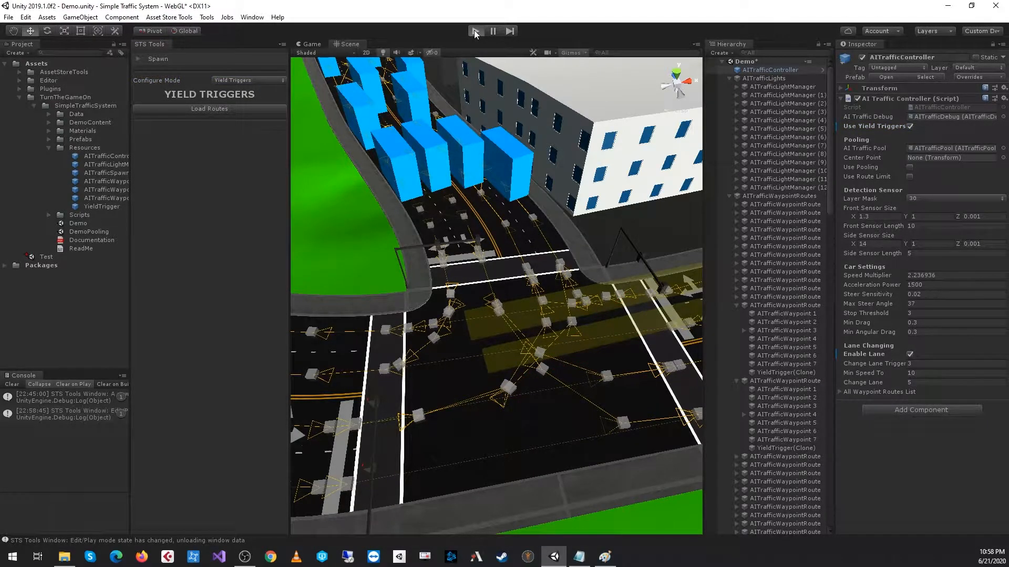
mouse_move(830, 249)
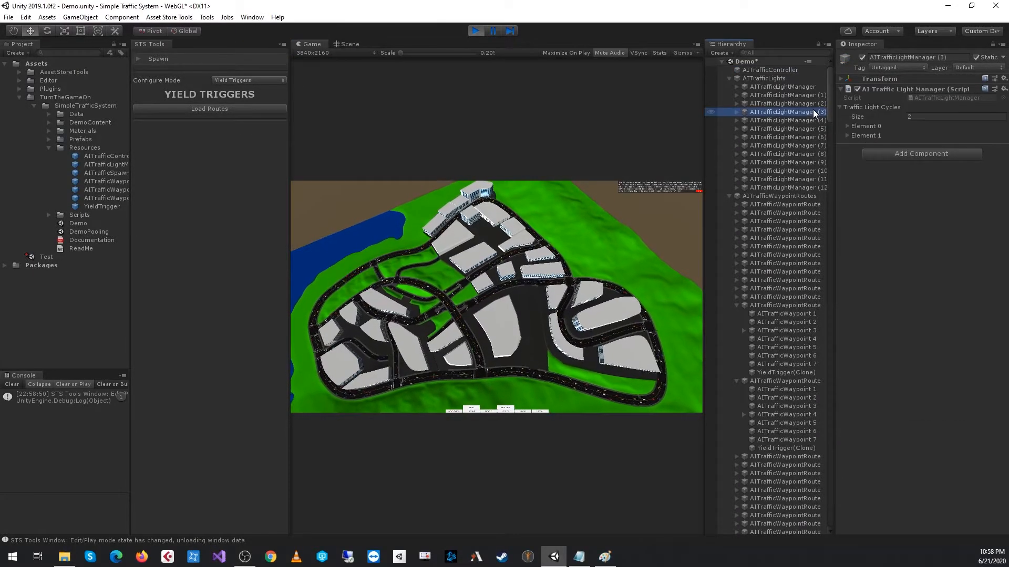
click(784, 120)
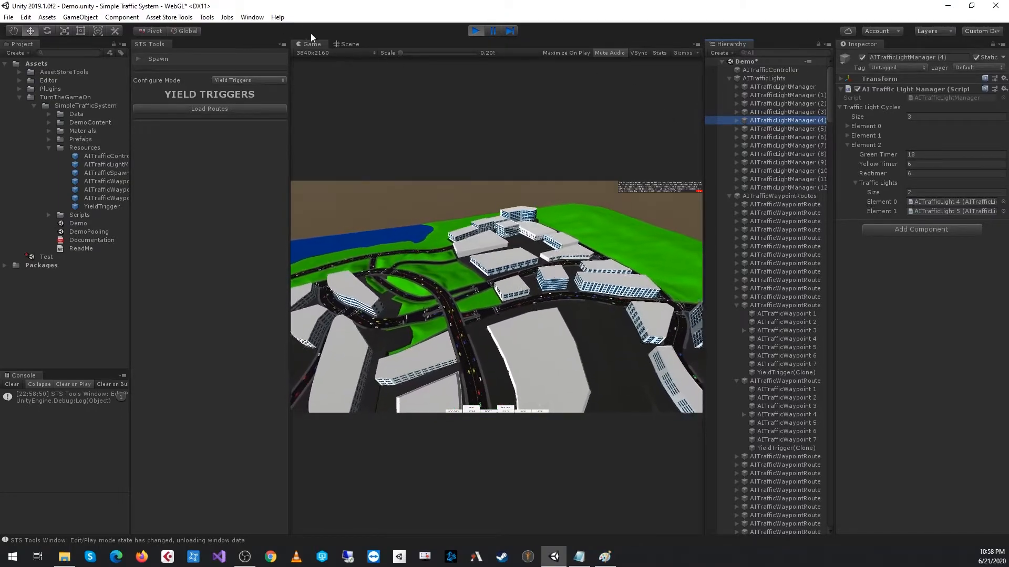
click(345, 44)
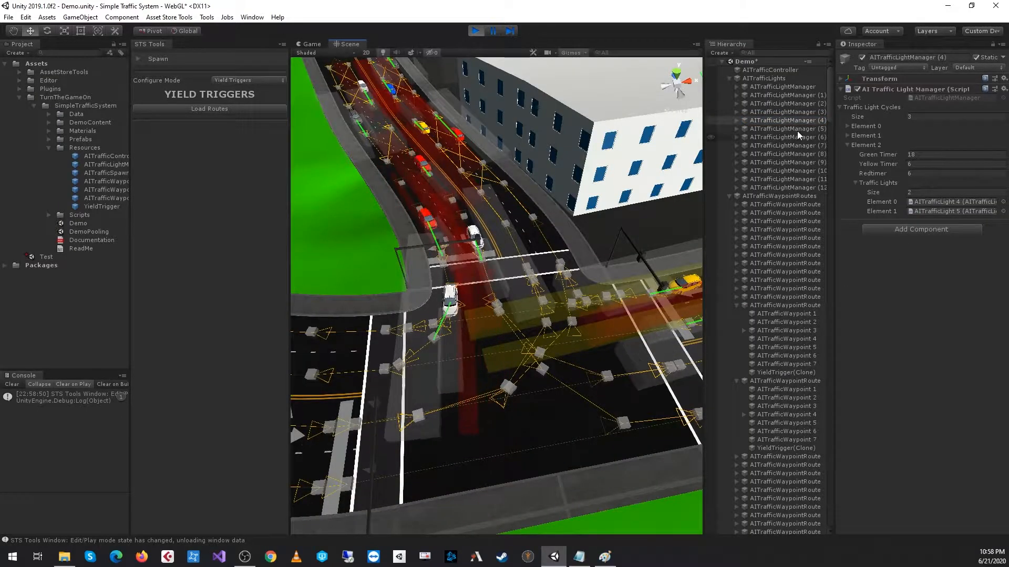
click(785, 137)
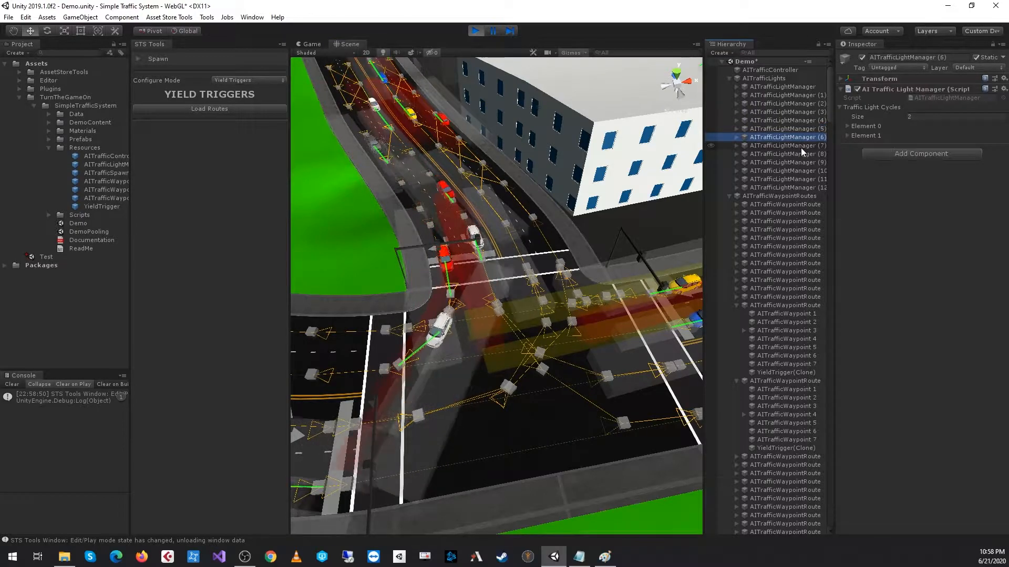
click(785, 111)
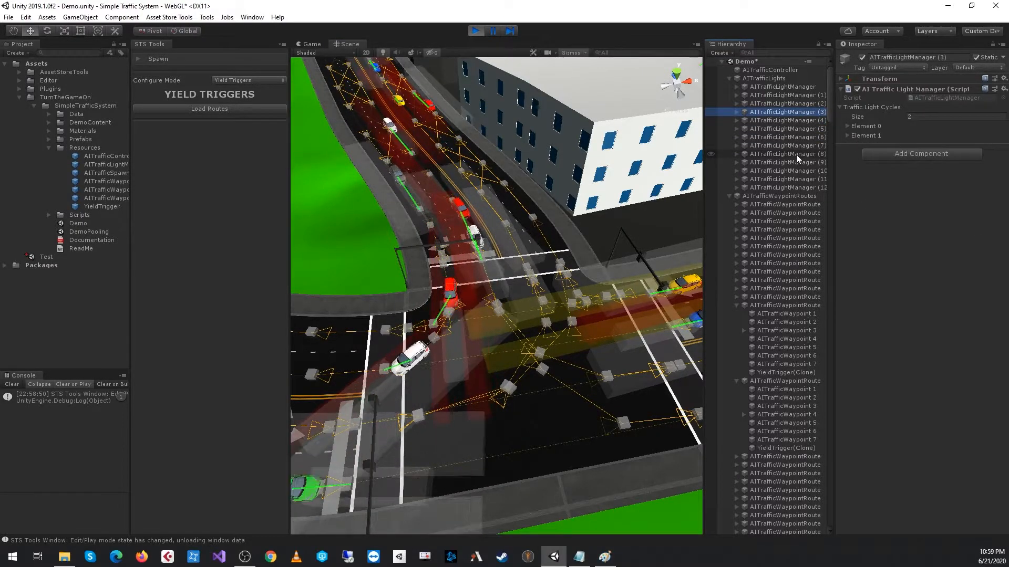
click(786, 104)
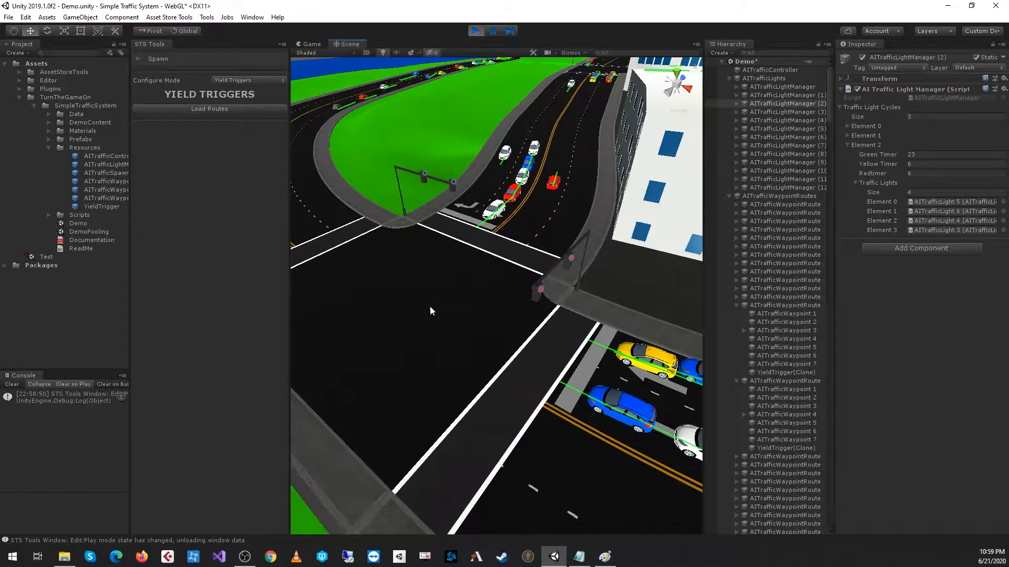
mouse_move(475, 370)
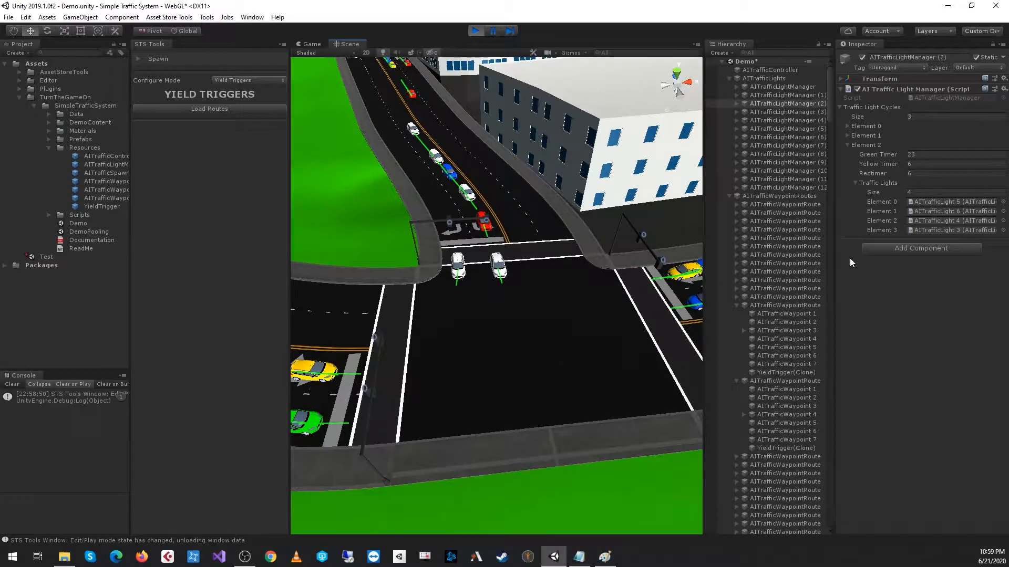
Expand AITrafficLightManager (2)'s light cycles and inspect its traffic light references while playing
click(850, 135)
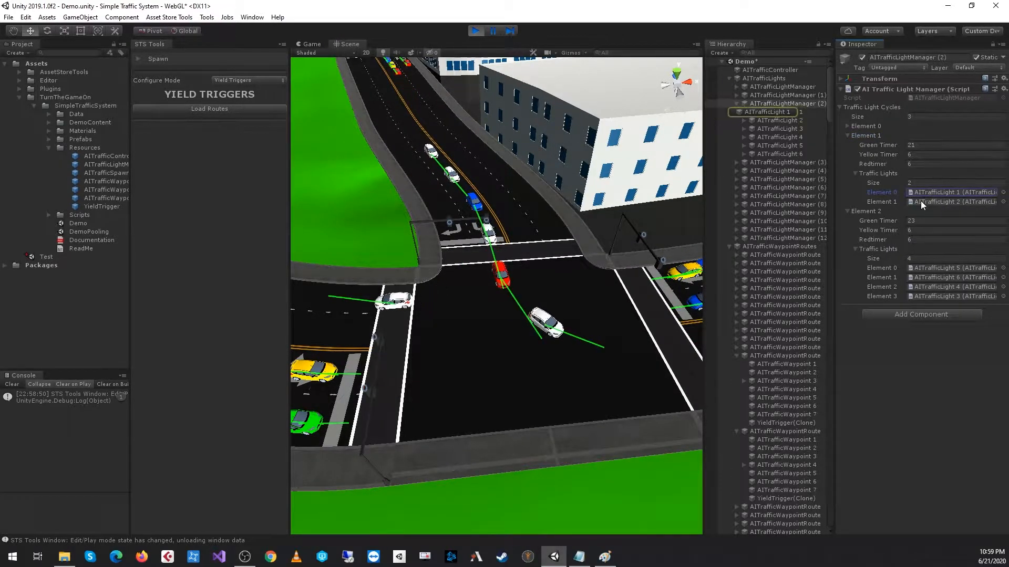
click(778, 112)
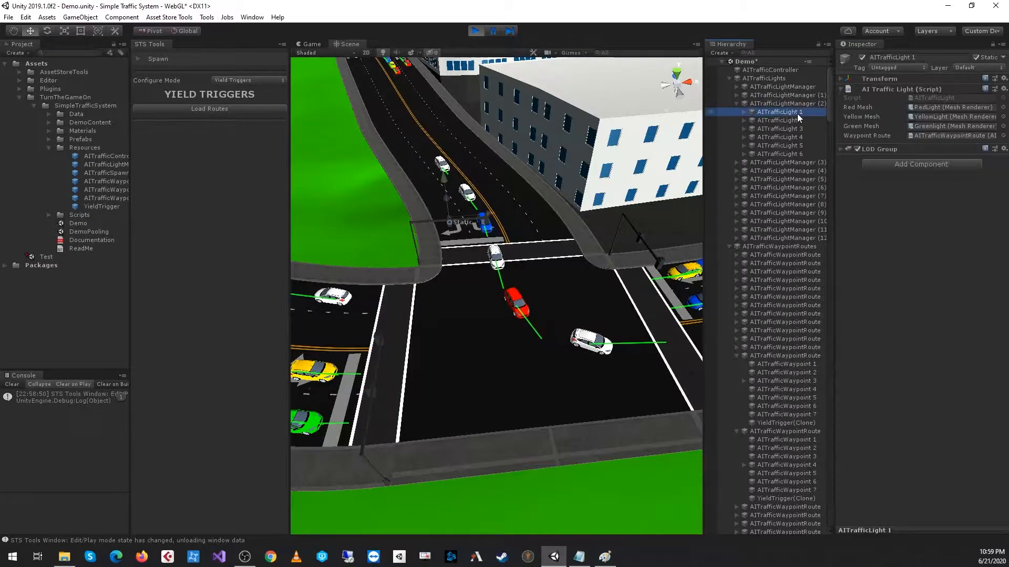
click(778, 120)
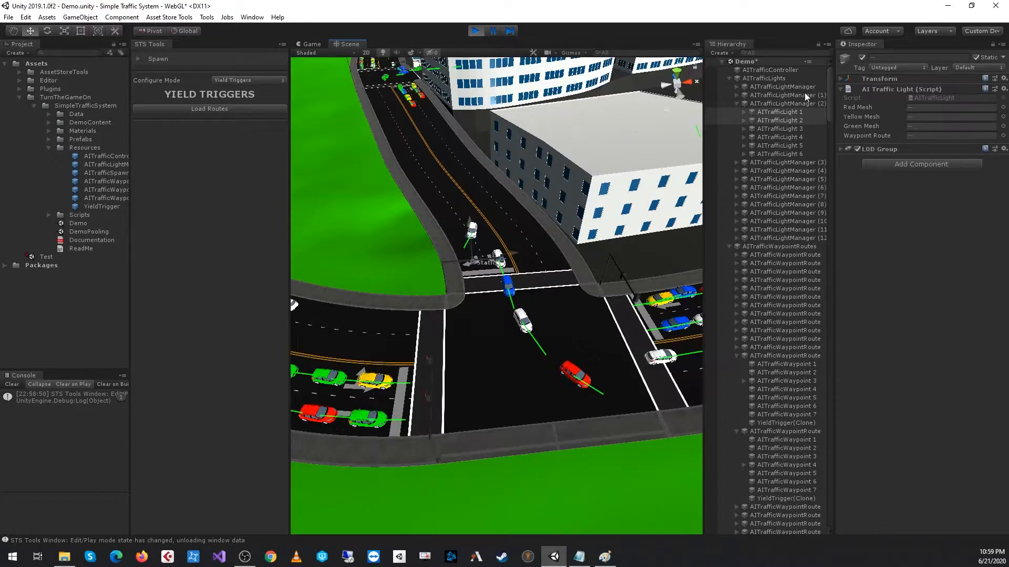
click(786, 104)
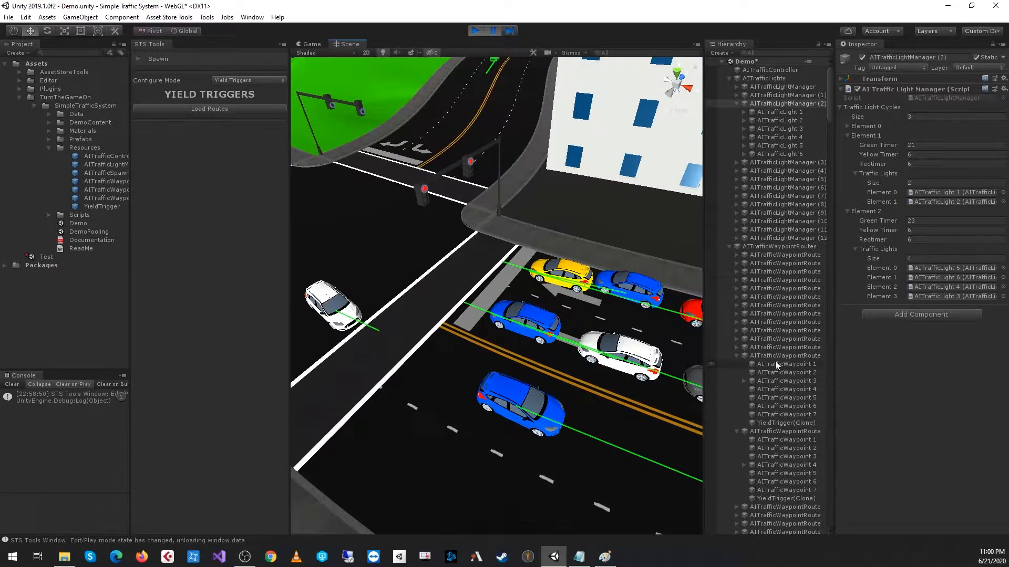
Inspect the left-turn AITrafficWaypointRoute's yield trigger as cars queue at the intersection
click(785, 356)
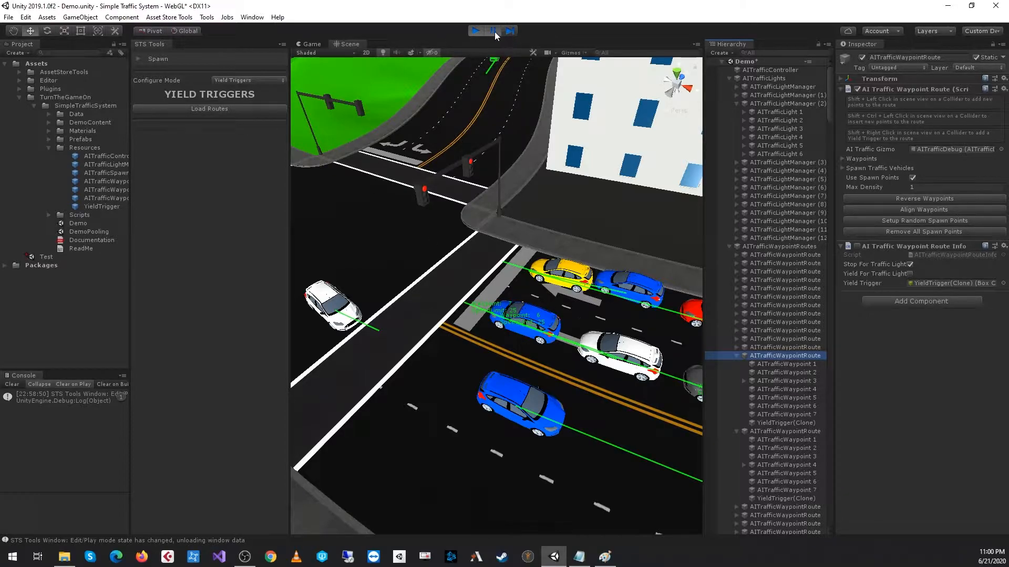
click(492, 30)
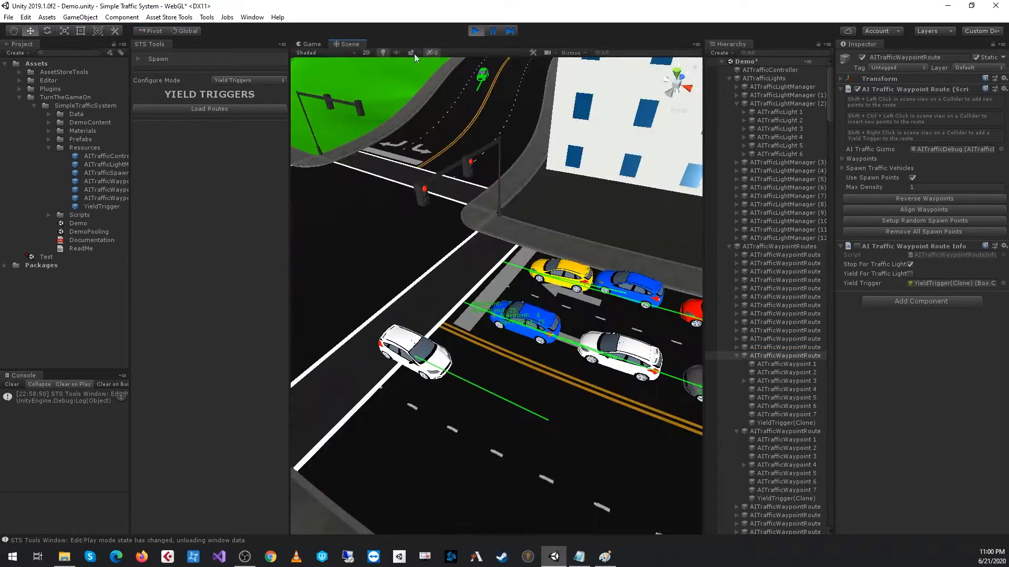